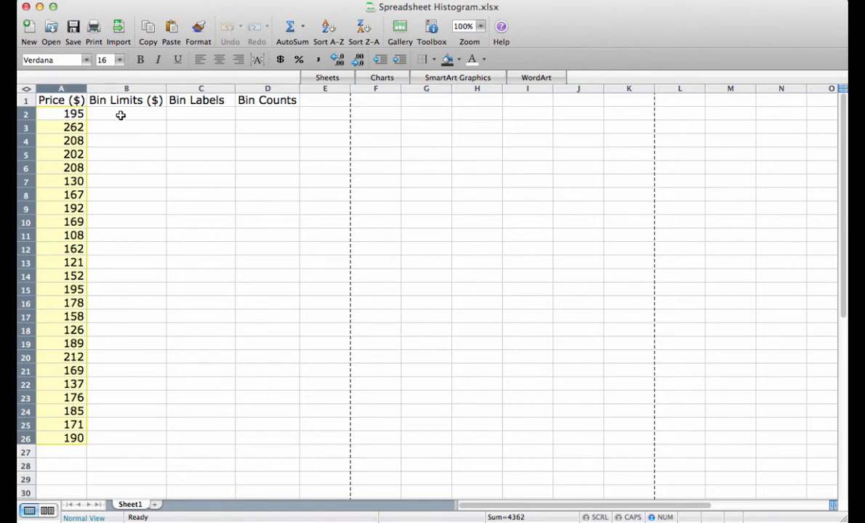
# Step: Enter bin limits 125, 150, 175, 200, 225, 250 down column B from B2
pyautogui.click(125, 113)
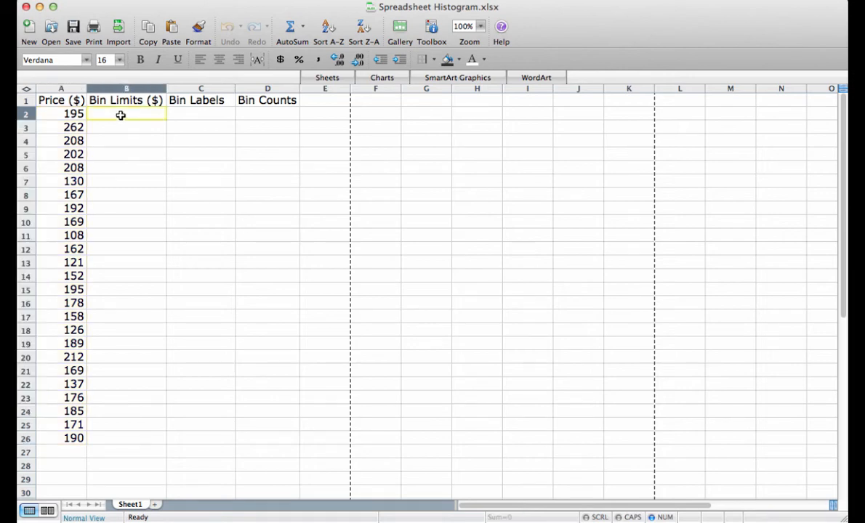
pyautogui.write('125')
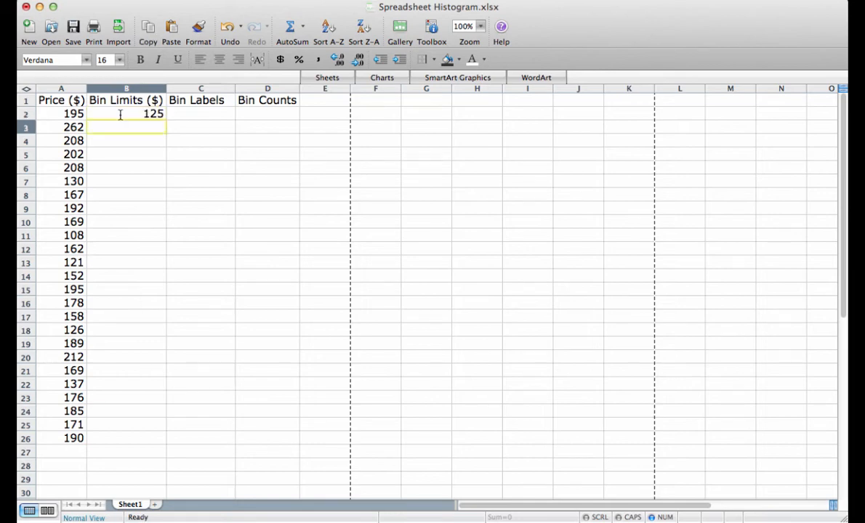
pyautogui.write('150')
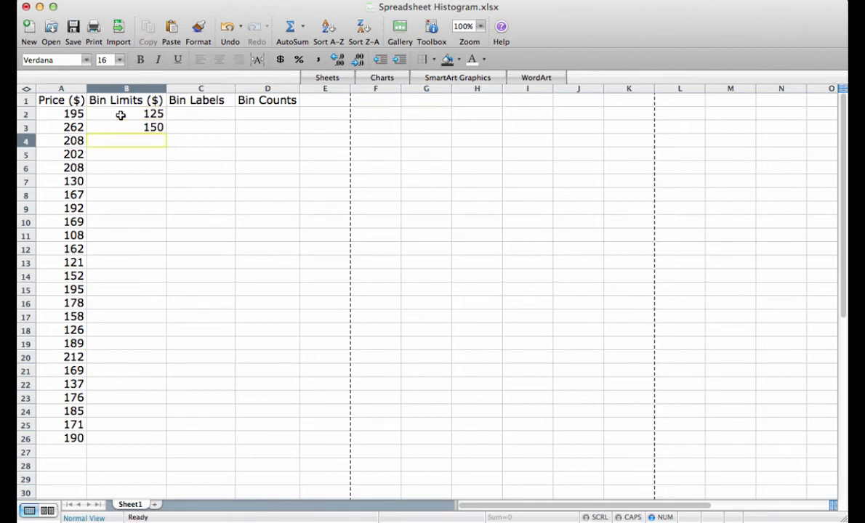
pyautogui.write('175')
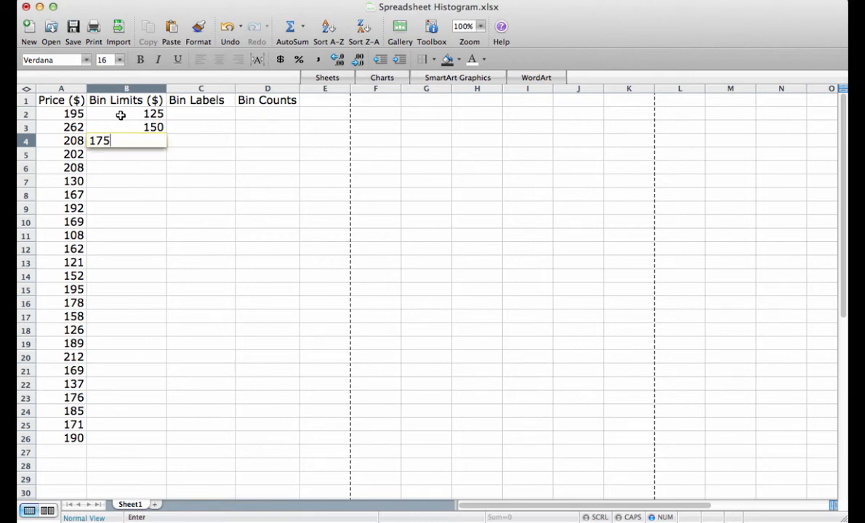
pyautogui.write('200')
pyautogui.click(127, 167)
pyautogui.write('225')
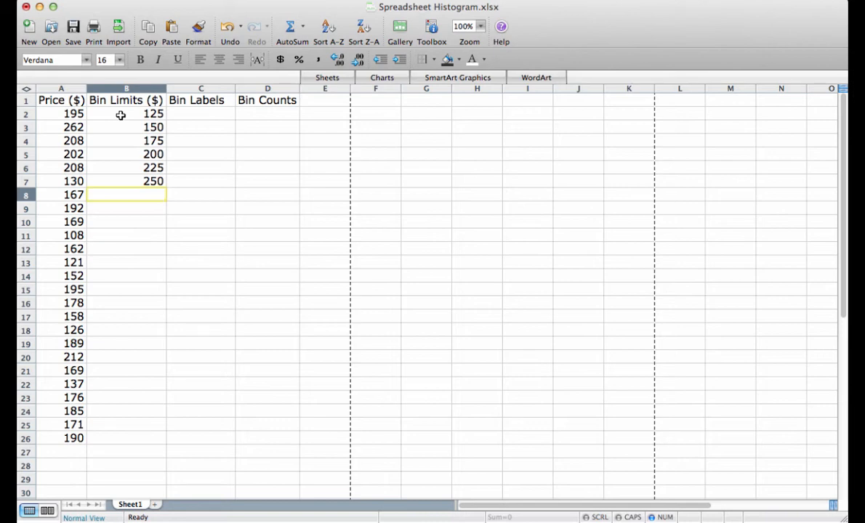
pyautogui.click(126, 113)
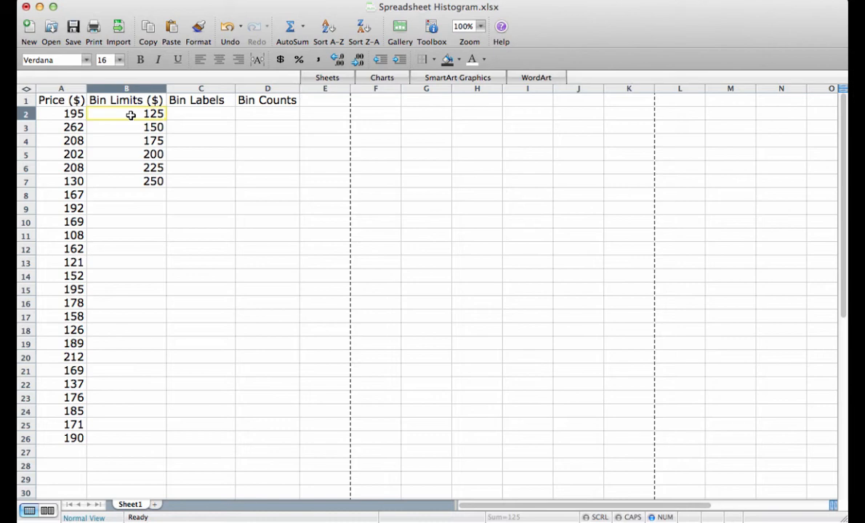
# Step: Begin a FREQUENCY formula in the selected count range D2:D8
pyautogui.click(268, 114)
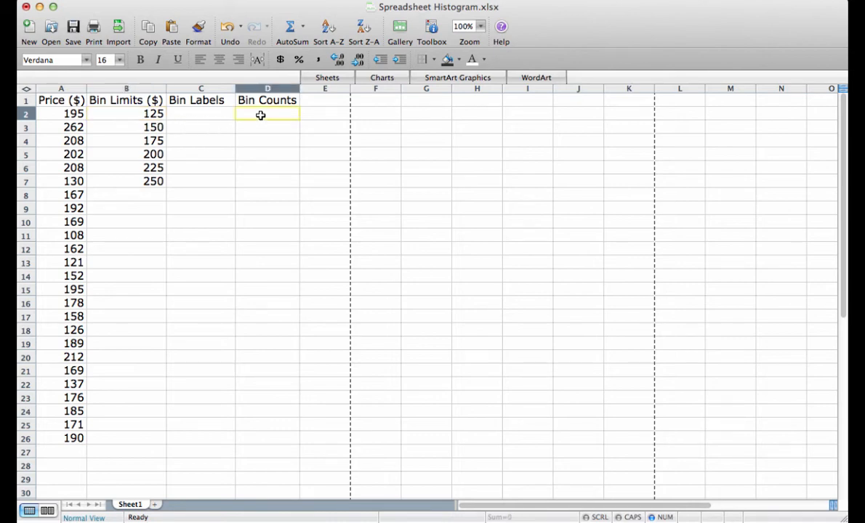
pyautogui.moveTo(267, 114); pyautogui.dragTo(268, 195)
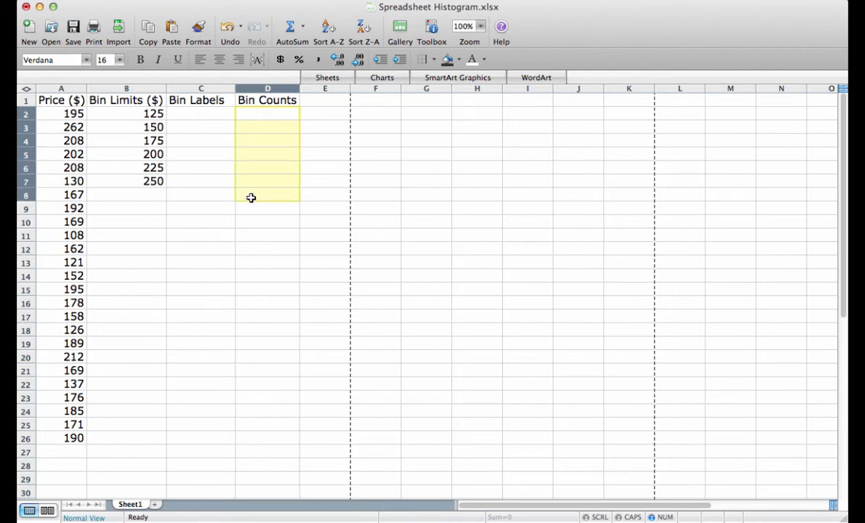
pyautogui.write('=')
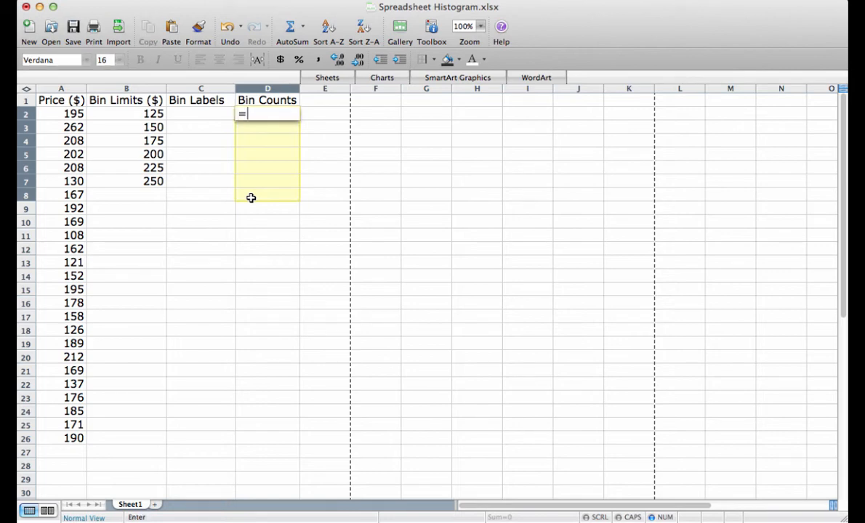
pyautogui.write('freQUENCY')
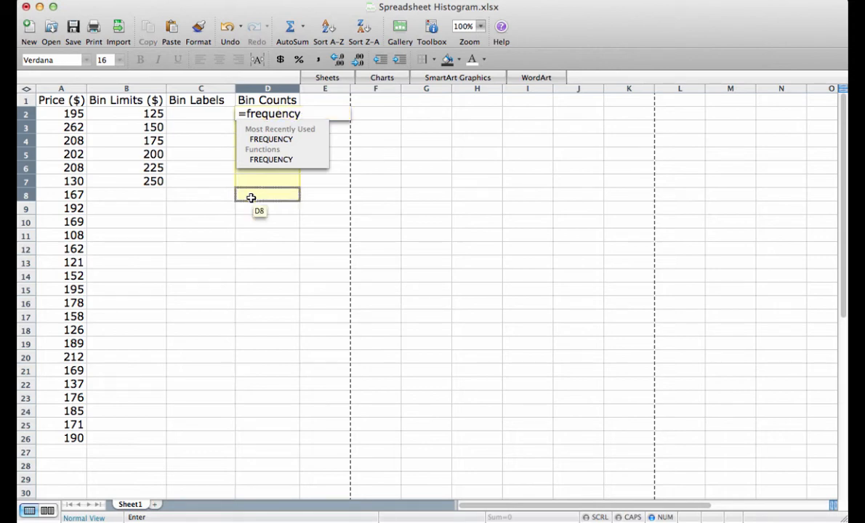
pyautogui.write('(')
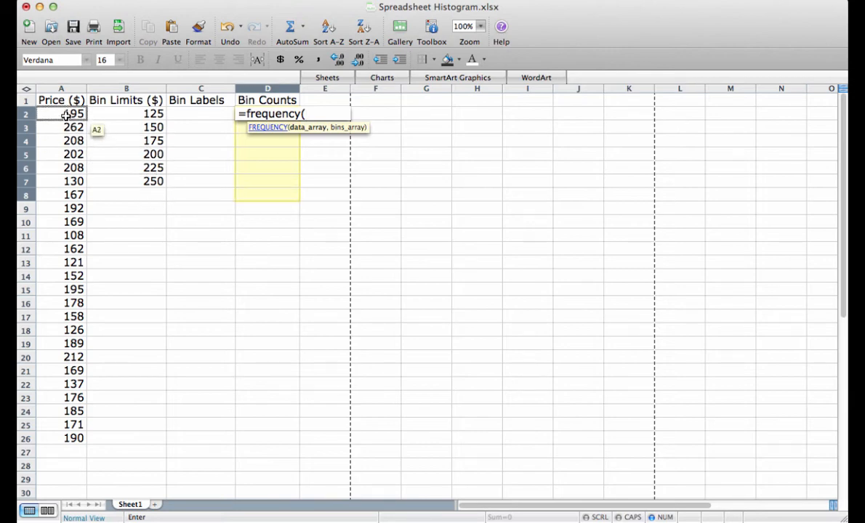
# Step: Complete =FREQUENCY(A2:A26,B2:B7) with prices as data and bin limits as bins
pyautogui.moveTo(61, 114); pyautogui.dragTo(61, 235)
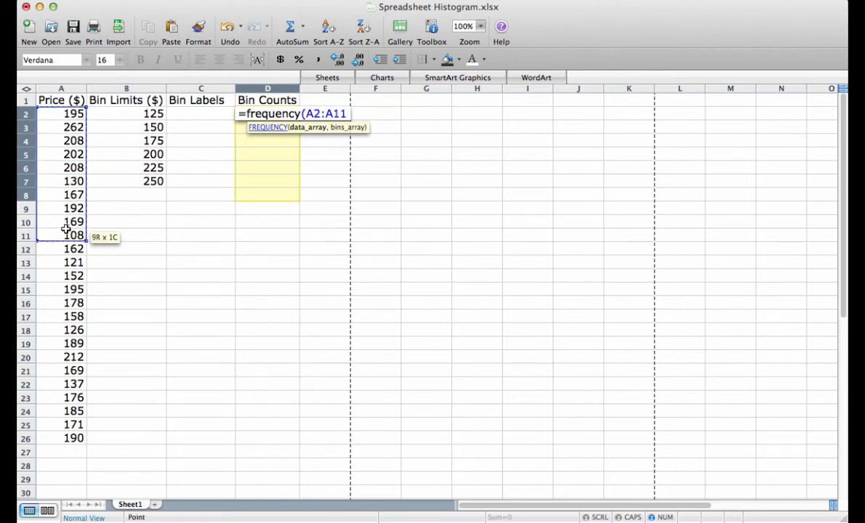
pyautogui.moveTo(67, 230); pyautogui.dragTo(55, 439)
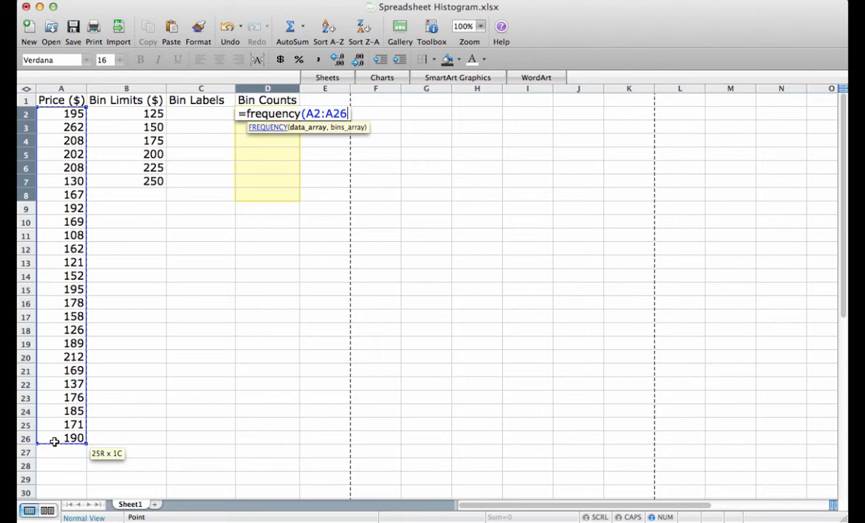
pyautogui.write(',')
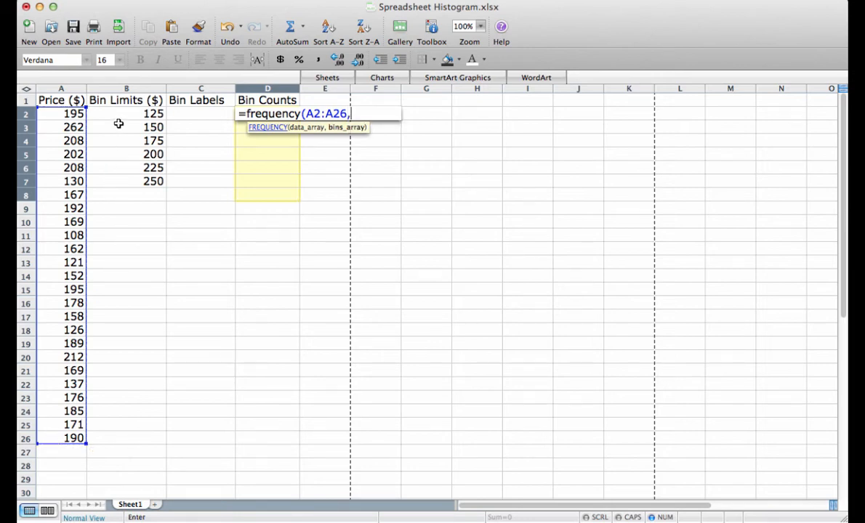
pyautogui.moveTo(125, 113); pyautogui.dragTo(125, 180)
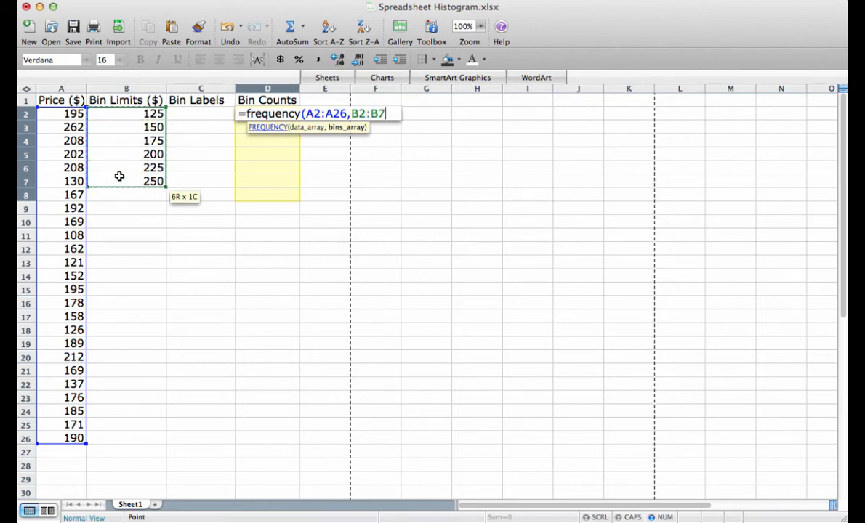
pyautogui.write(')')
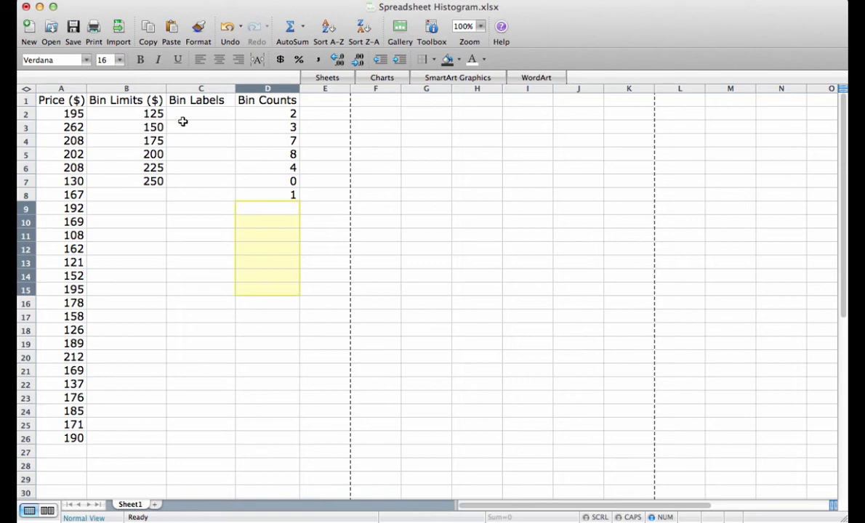
pyautogui.moveTo(253, 116)
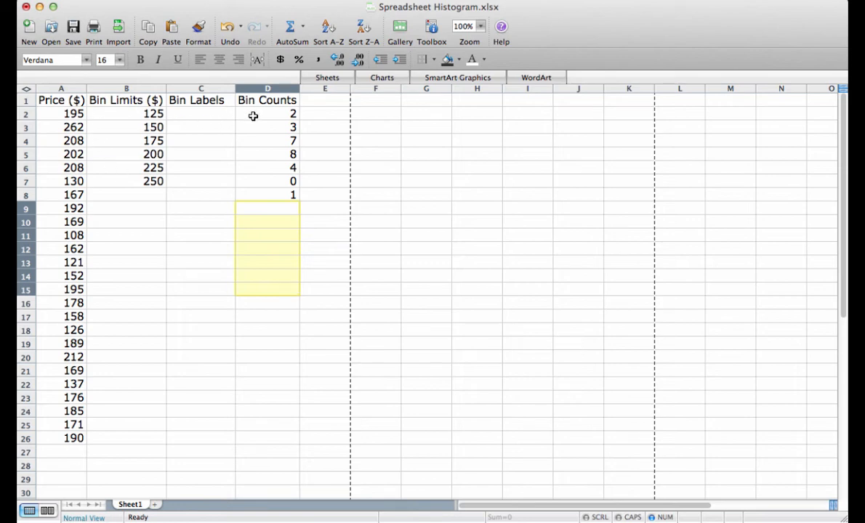
pyautogui.moveTo(256, 140)
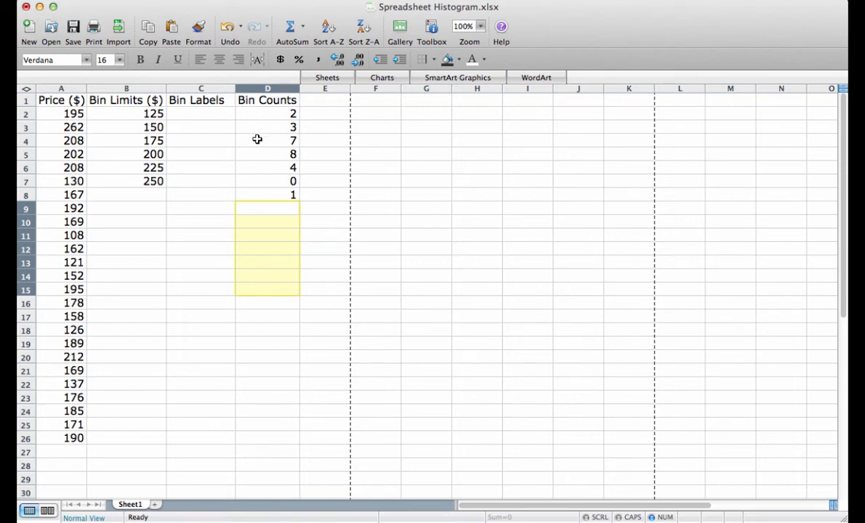
pyautogui.moveTo(260, 177)
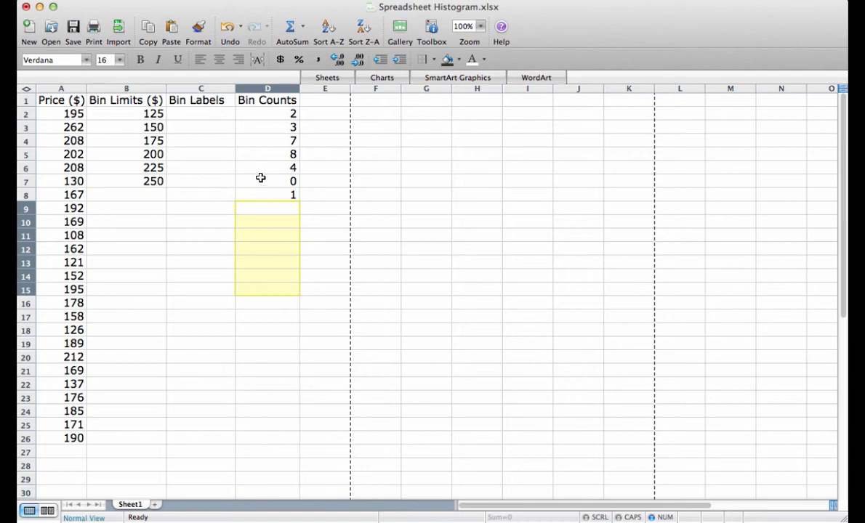
pyautogui.moveTo(202, 116)
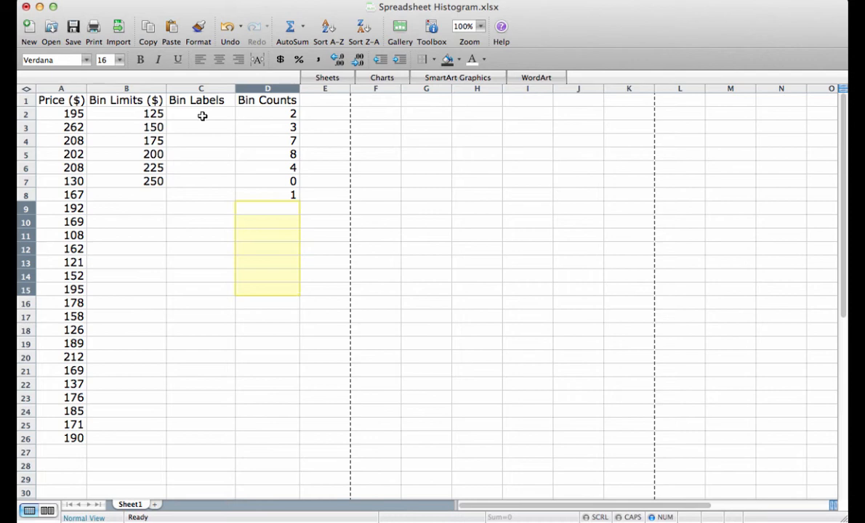
pyautogui.click(268, 113)
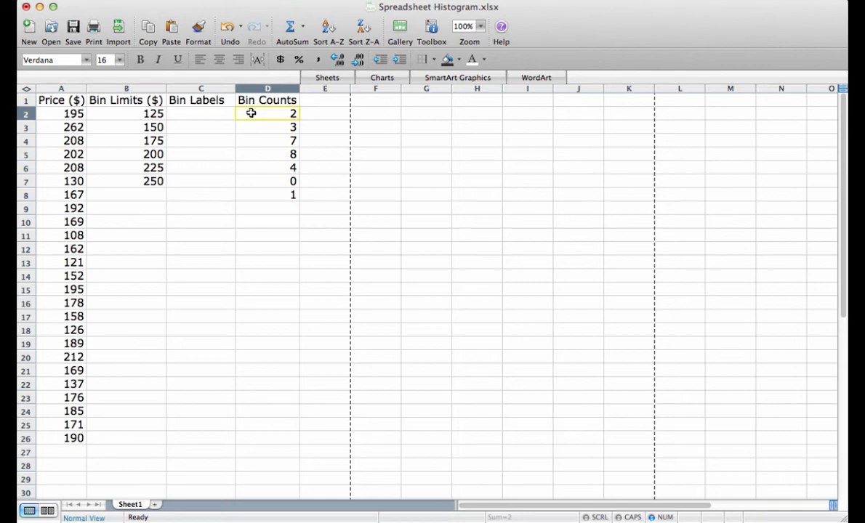
pyautogui.moveTo(206, 113)
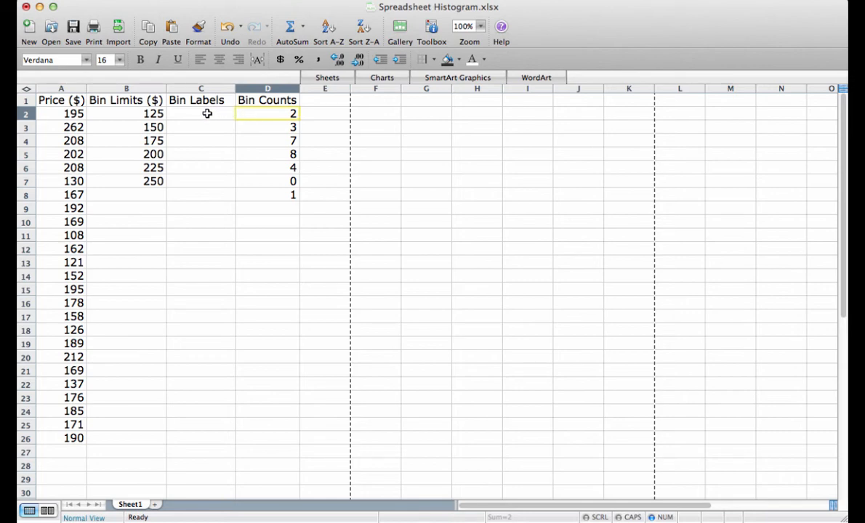
# Step: Enter bin labels <= 125, 126-150 and 151-175 in C2:C4
pyautogui.click(201, 113)
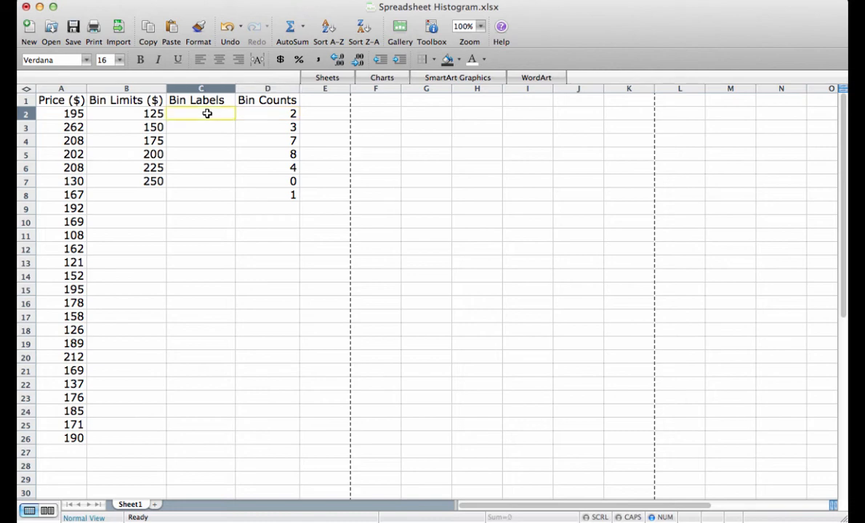
pyautogui.write('<')
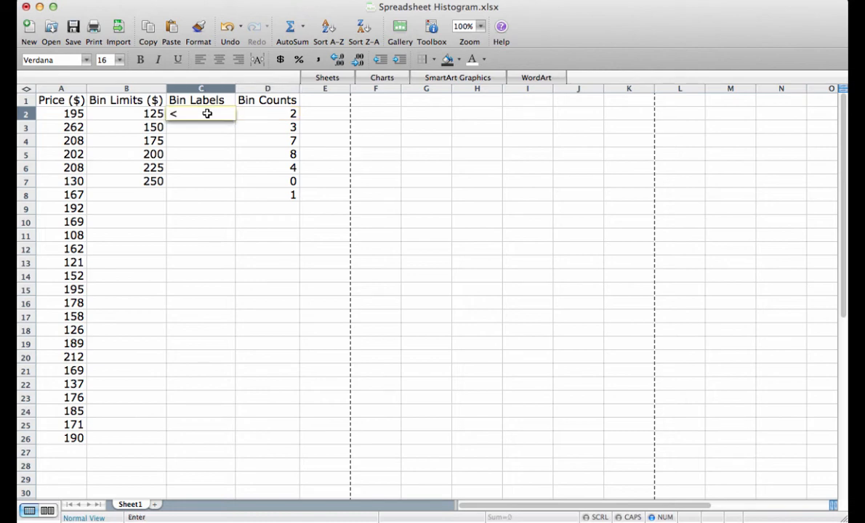
pyautogui.write('= 125')
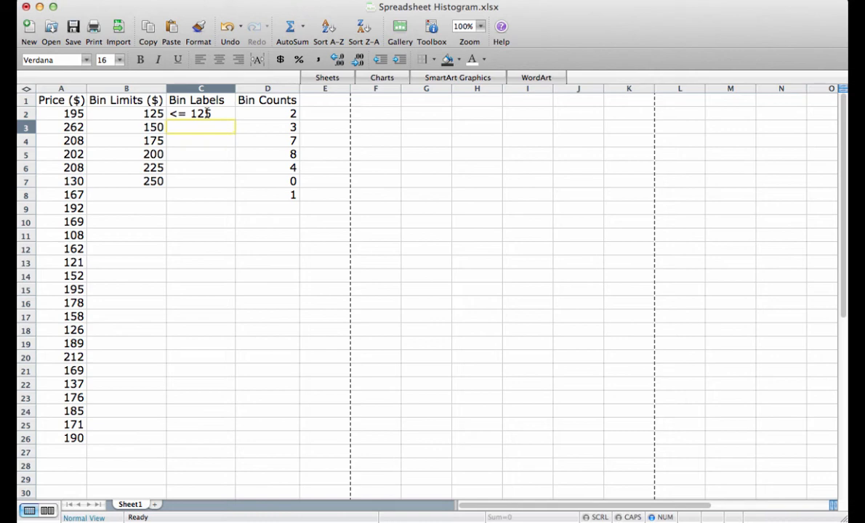
pyautogui.write('126-')
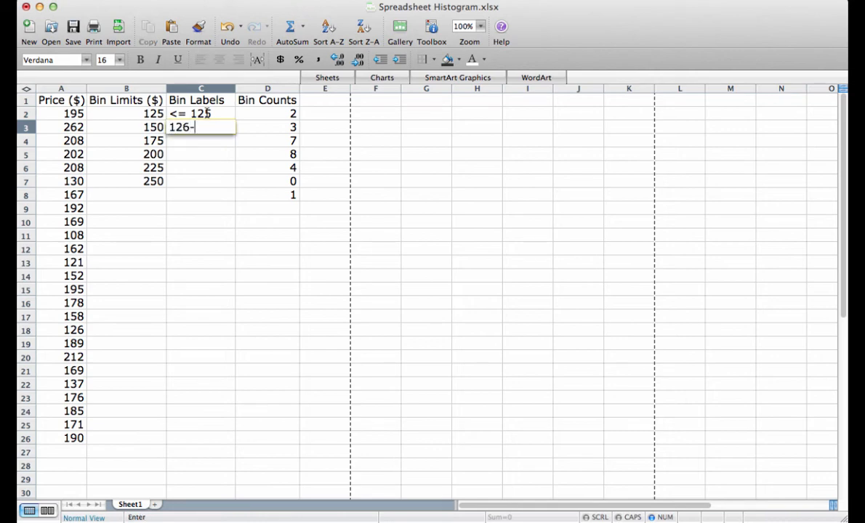
pyautogui.write('150')
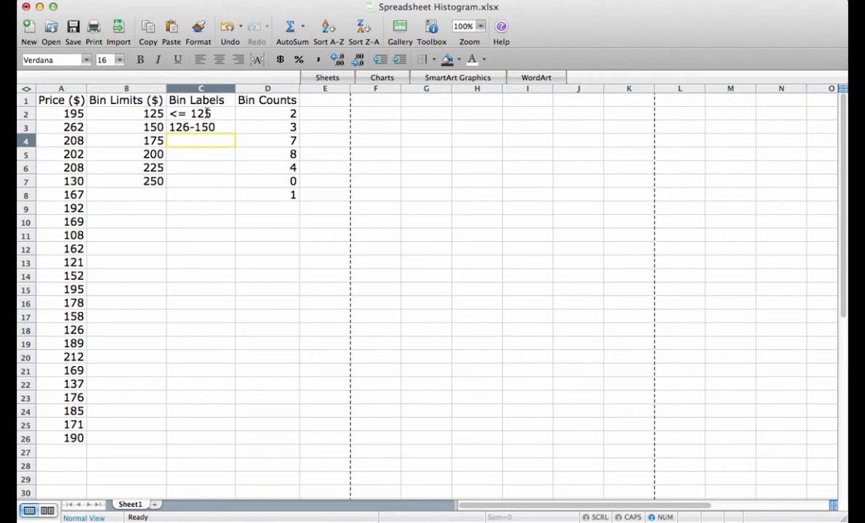
pyautogui.write('151-')
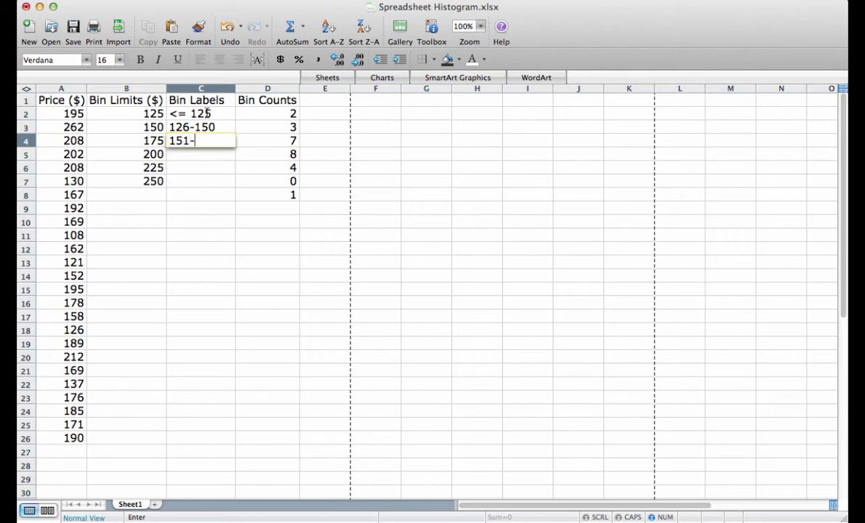
pyautogui.write('175')
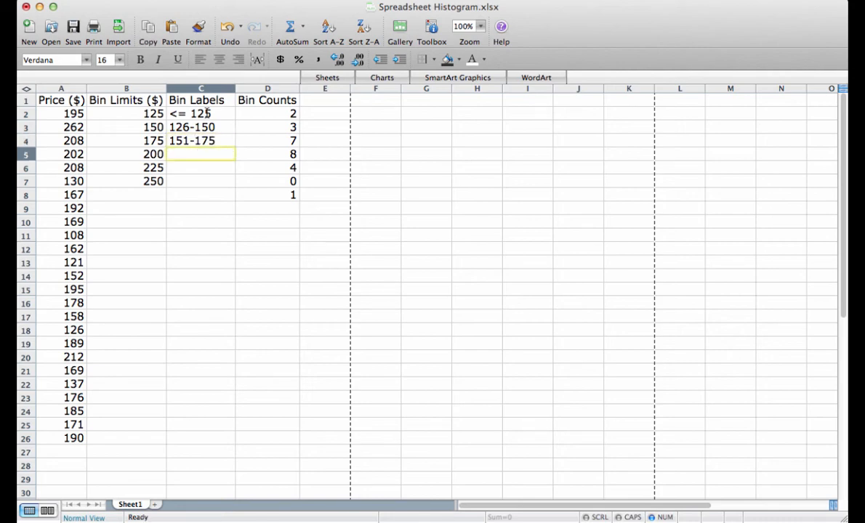
# Step: Enter bin labels 176-200, 201-225, 226-250 and > 250 in C5:C8
pyautogui.write('176-200')
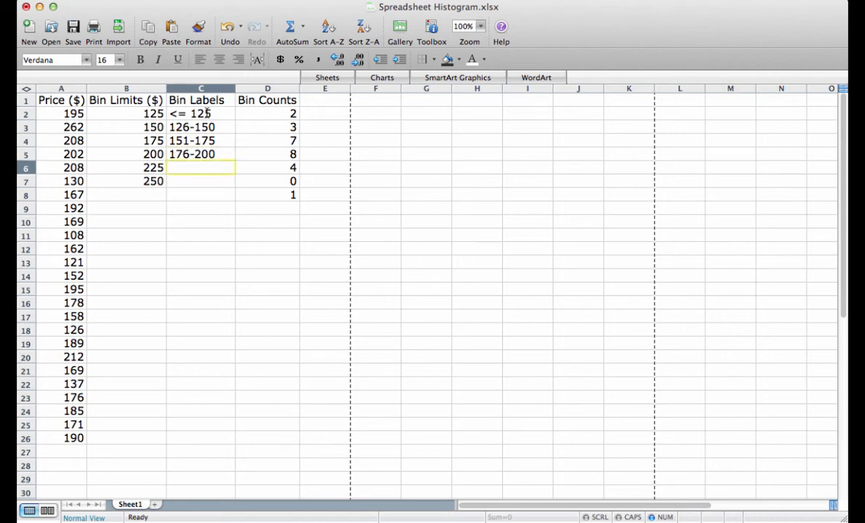
pyautogui.write('201')
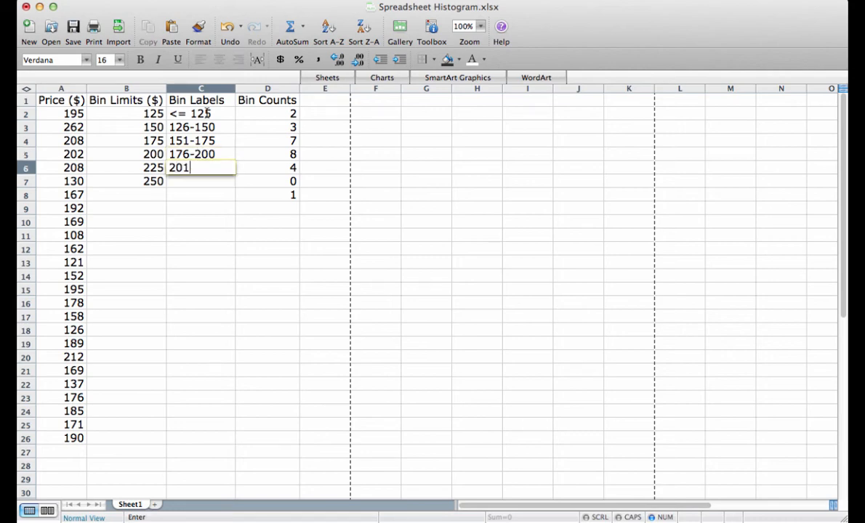
pyautogui.write('-2')
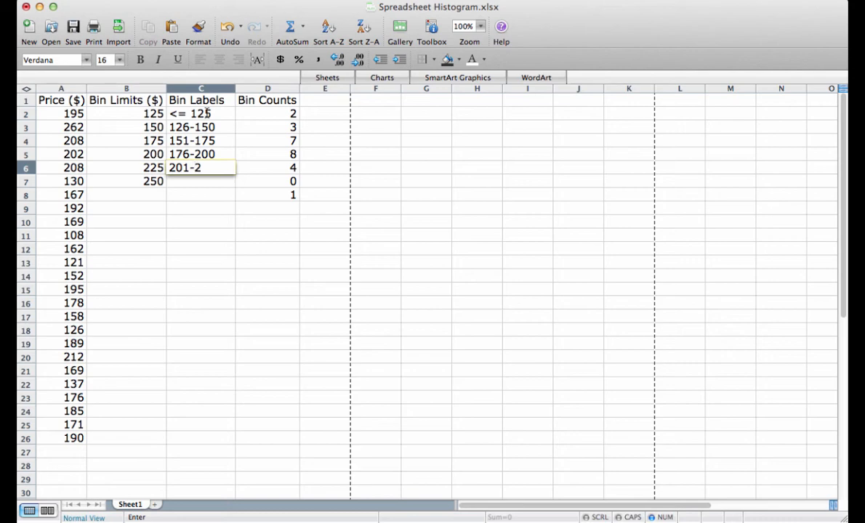
pyautogui.write('25')
pyautogui.click(201, 182)
pyautogui.write('226')
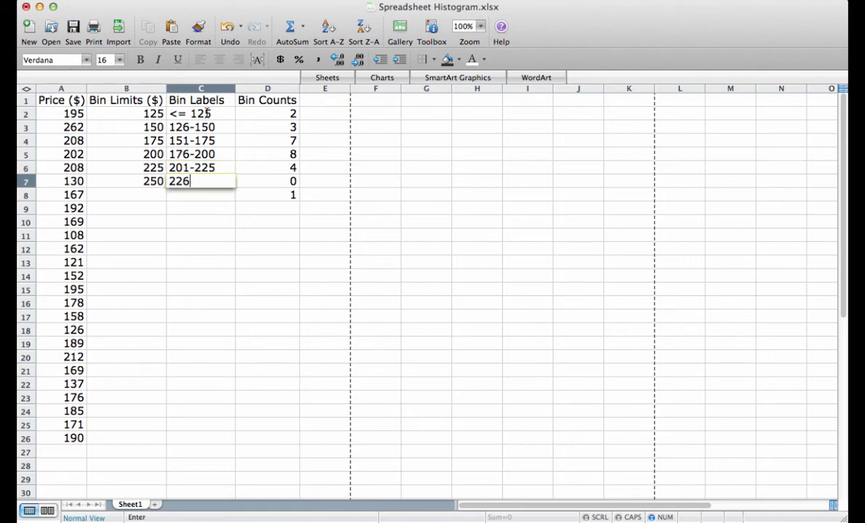
pyautogui.write('-250')
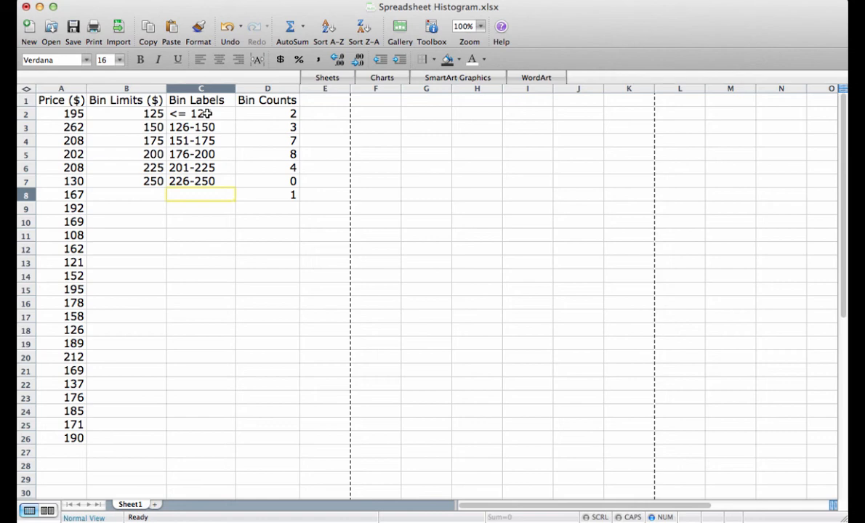
pyautogui.write('> 250')
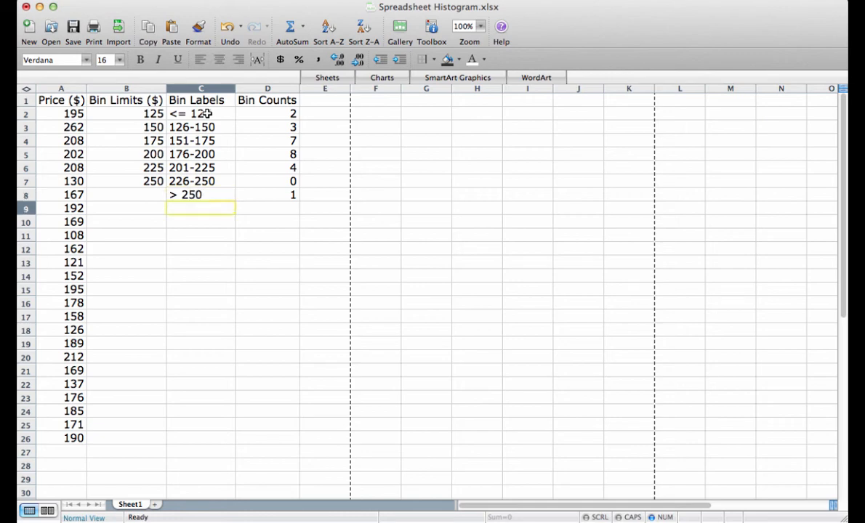
pyautogui.moveTo(285, 112)
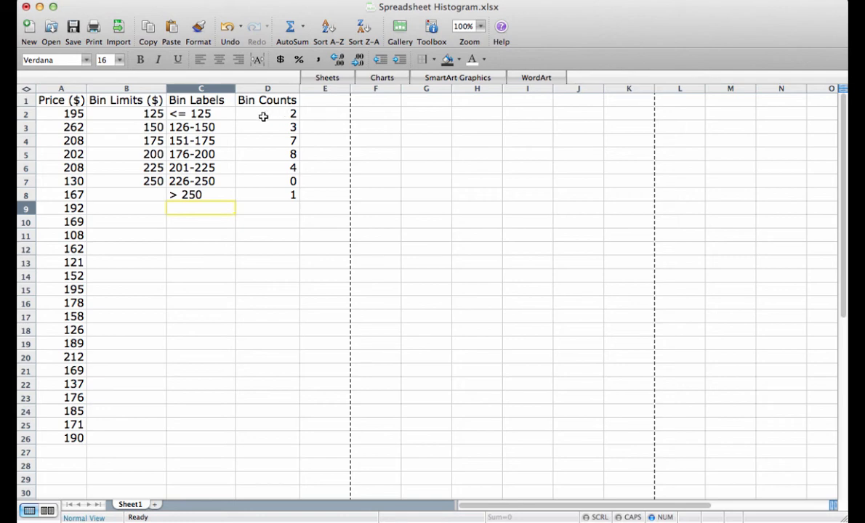
pyautogui.moveTo(142, 110)
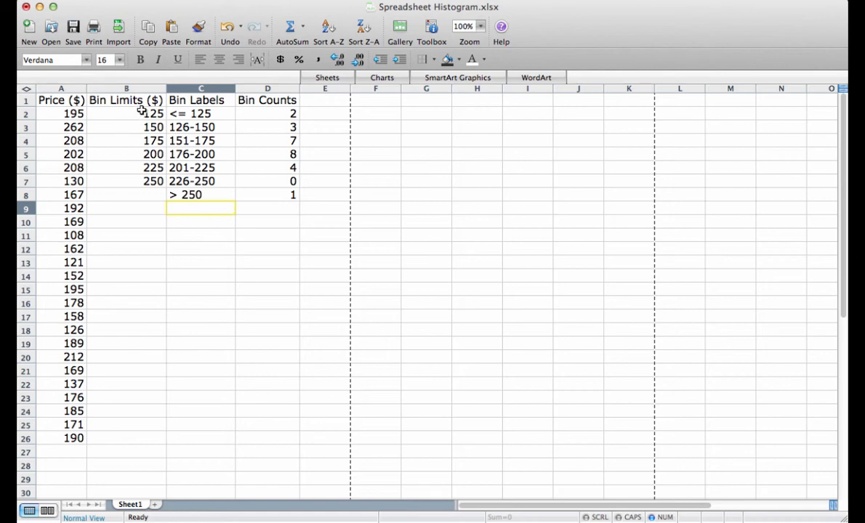
pyautogui.moveTo(270, 126)
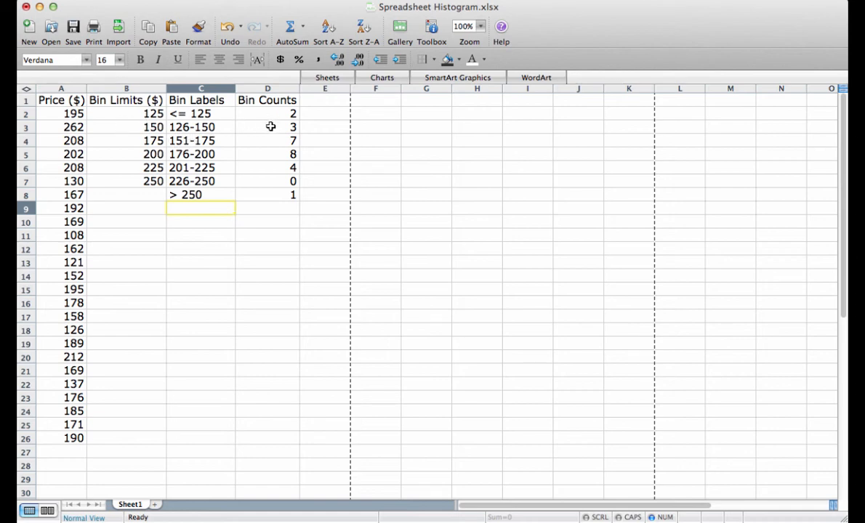
pyautogui.moveTo(262, 130)
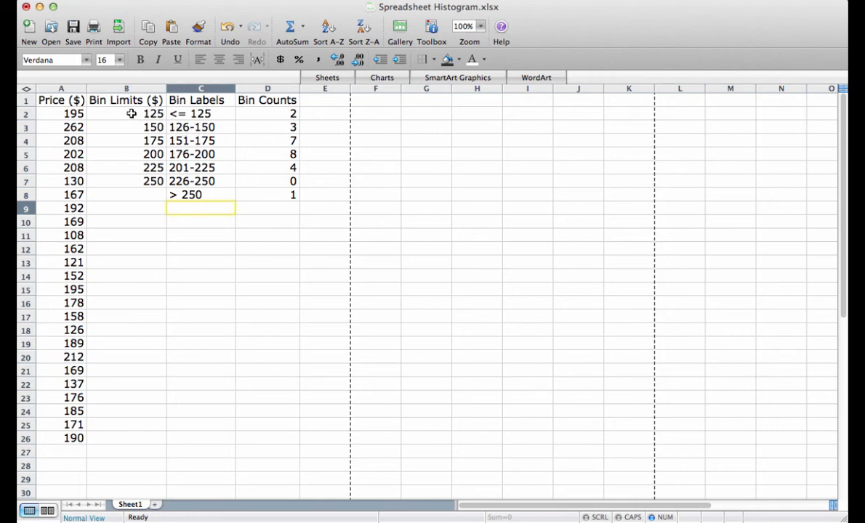
pyautogui.moveTo(131, 128)
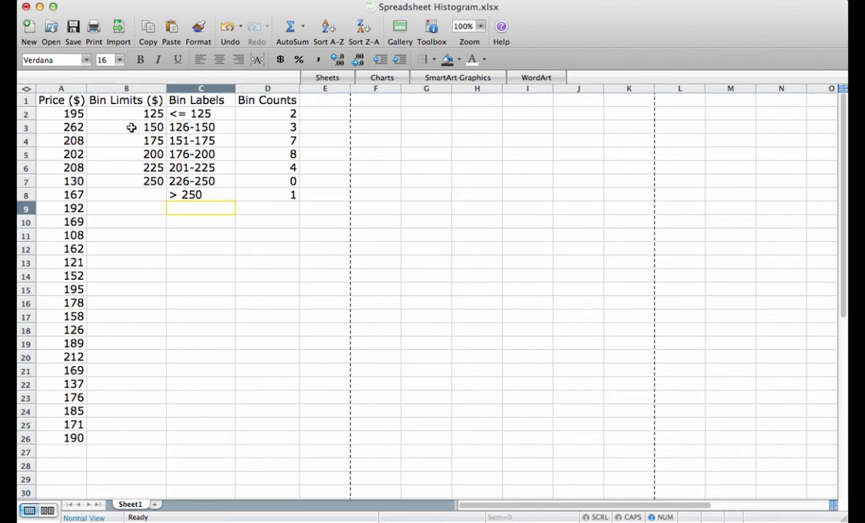
pyautogui.moveTo(281, 194)
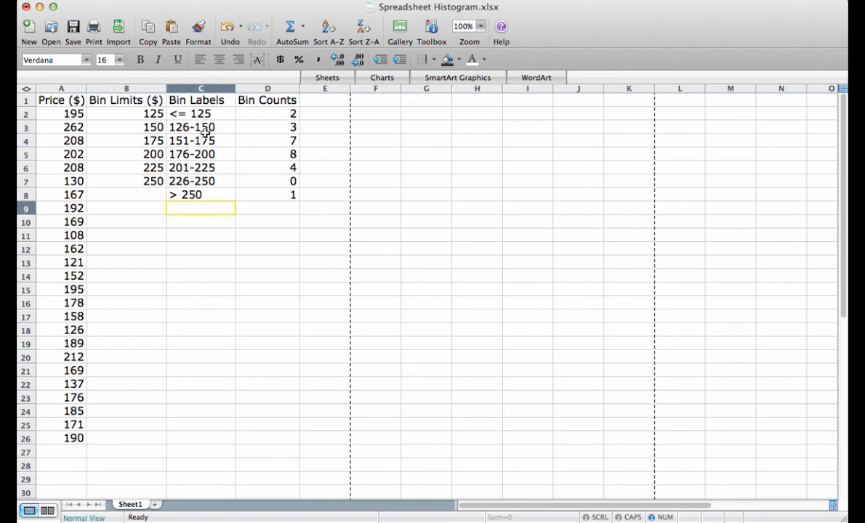
pyautogui.moveTo(206, 114)
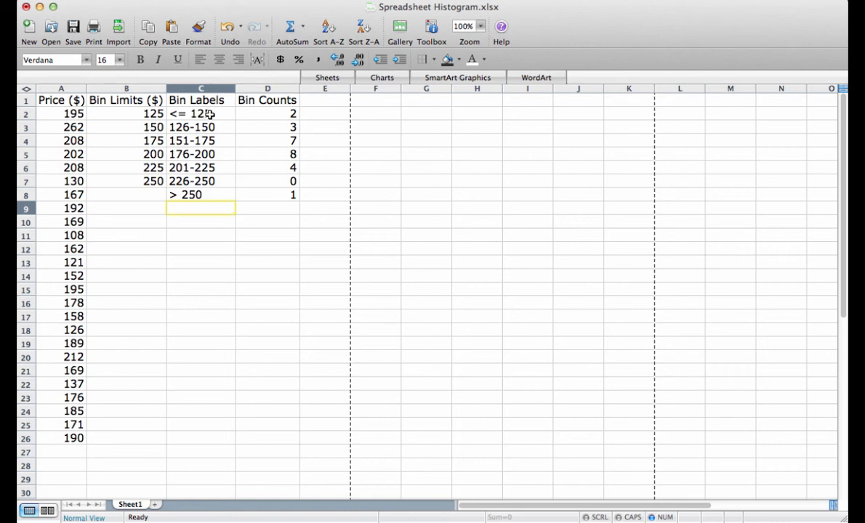
# Step: Select bin labels and counts C2:D8 and browse the Insert Chart gallery to column types
pyautogui.click(200, 114)
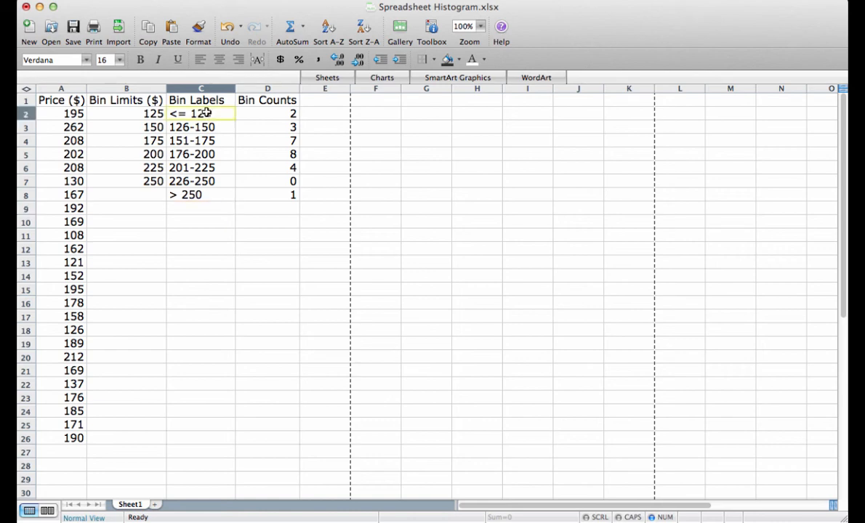
pyautogui.moveTo(200, 114); pyautogui.dragTo(268, 194)
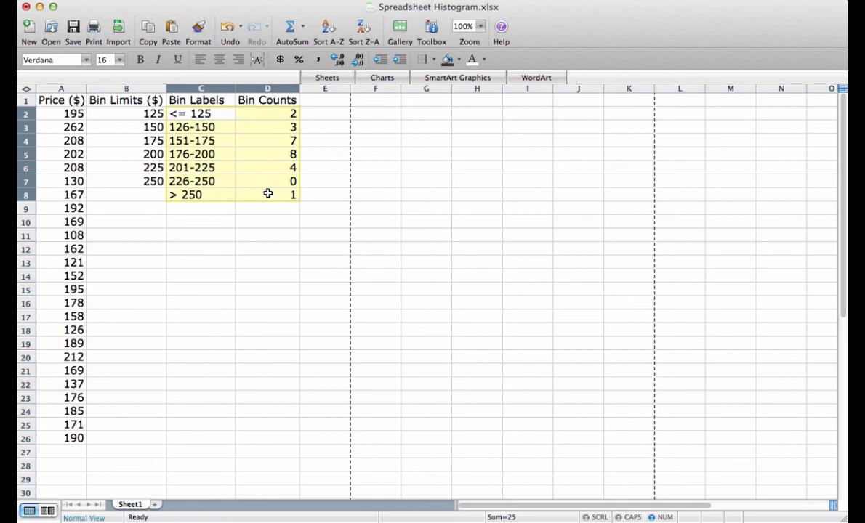
pyautogui.moveTo(268, 195)
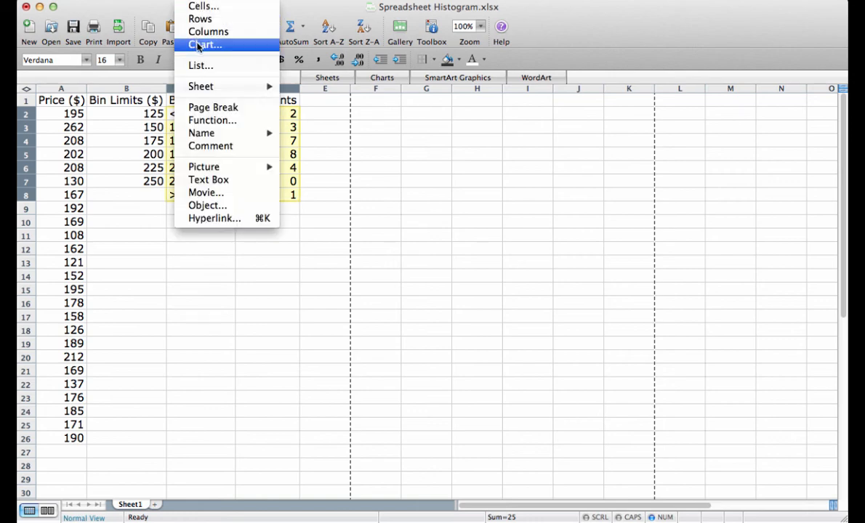
pyautogui.click(205, 45)
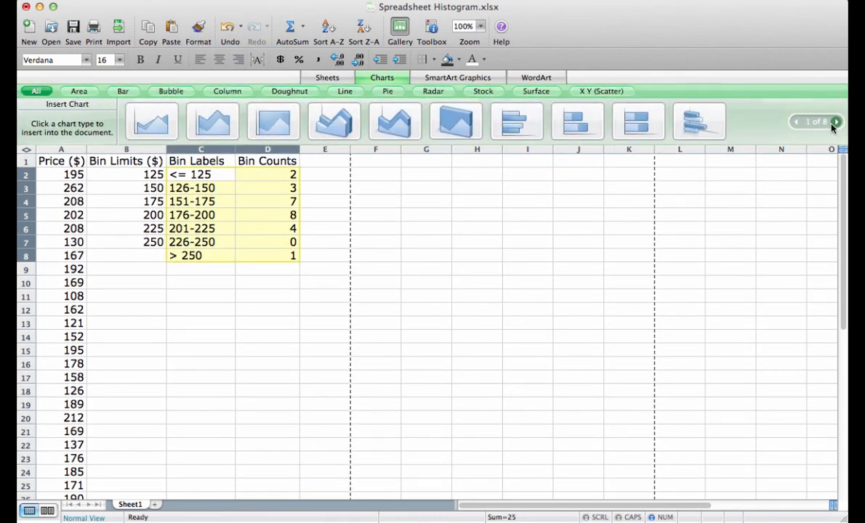
pyautogui.click(834, 122)
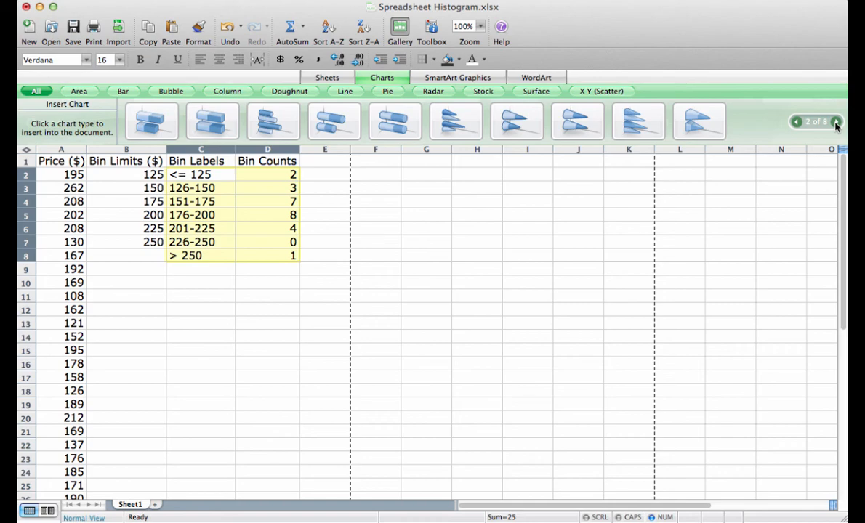
pyautogui.click(835, 122)
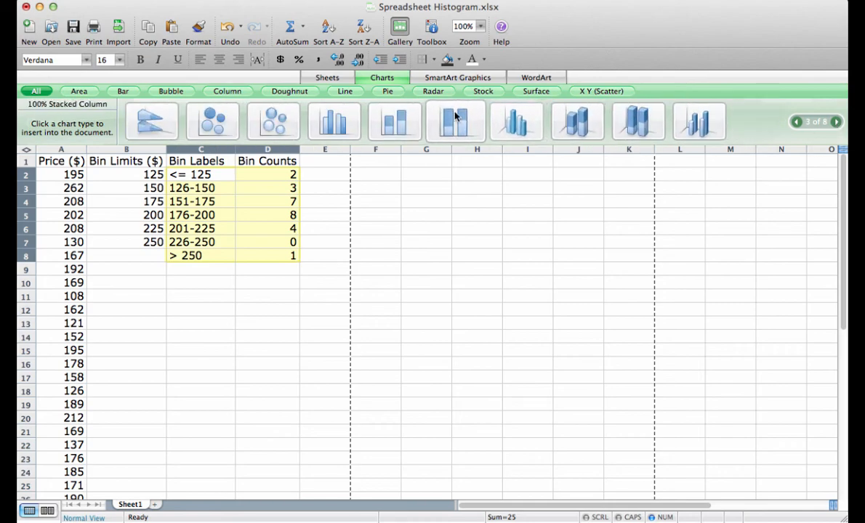
pyautogui.moveTo(334, 122)
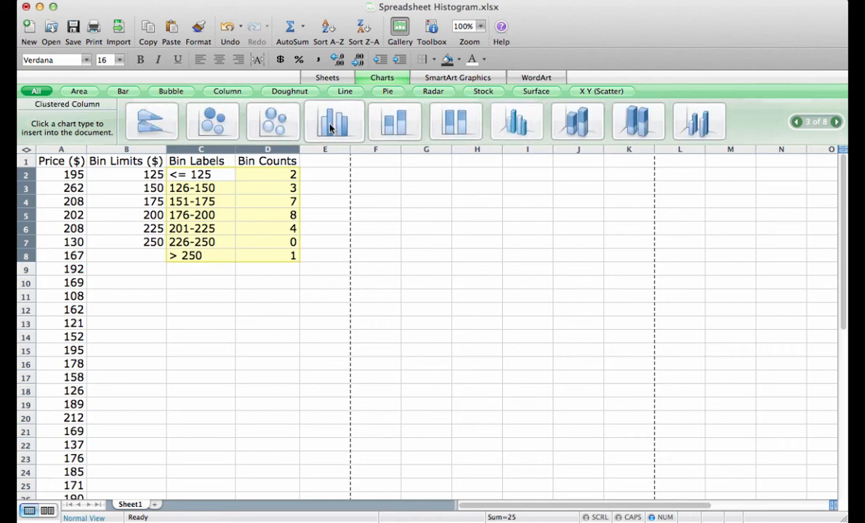
# Step: Insert a Clustered Column chart, move it beside the table and enlarge it to about row 25
pyautogui.click(334, 123)
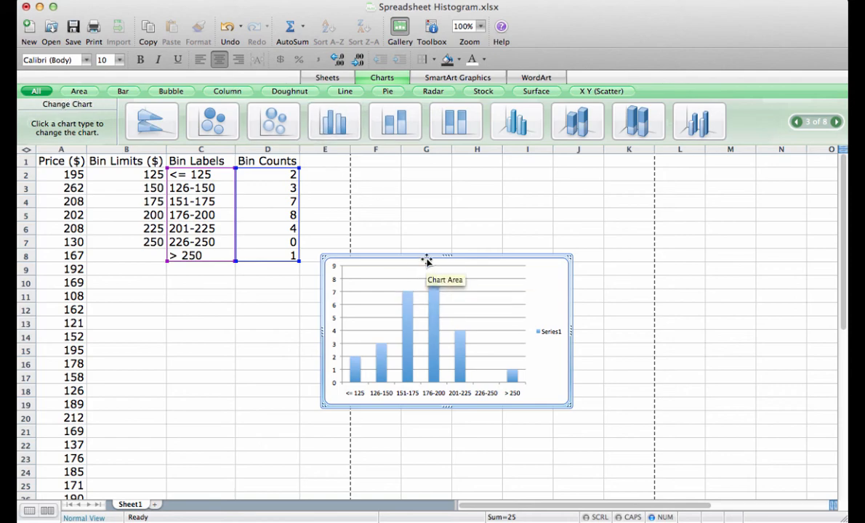
pyautogui.moveTo(425, 259); pyautogui.dragTo(410, 158)
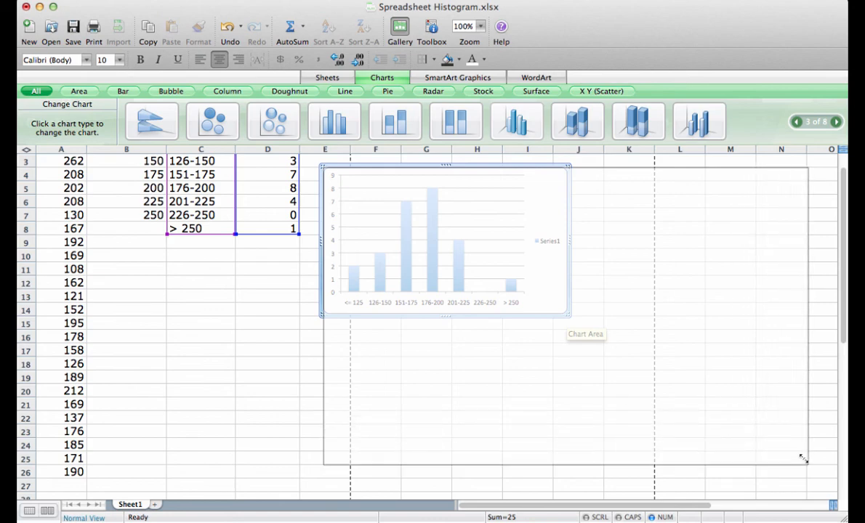
pyautogui.moveTo(802, 459); pyautogui.dragTo(814, 472)
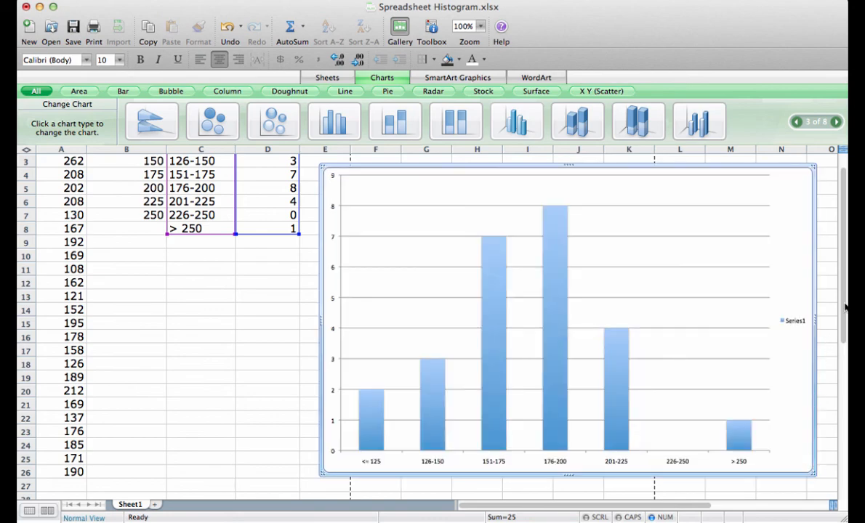
pyautogui.moveTo(245, 328)
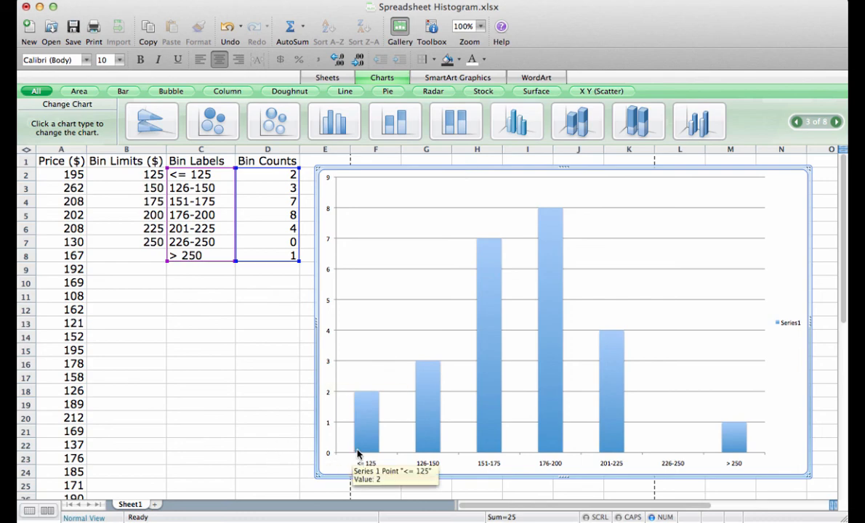
pyautogui.moveTo(349, 449)
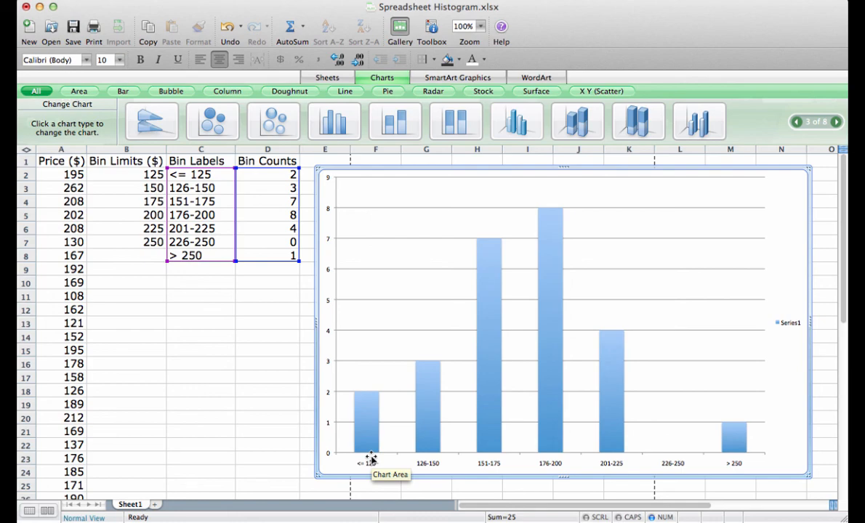
pyautogui.moveTo(437, 465)
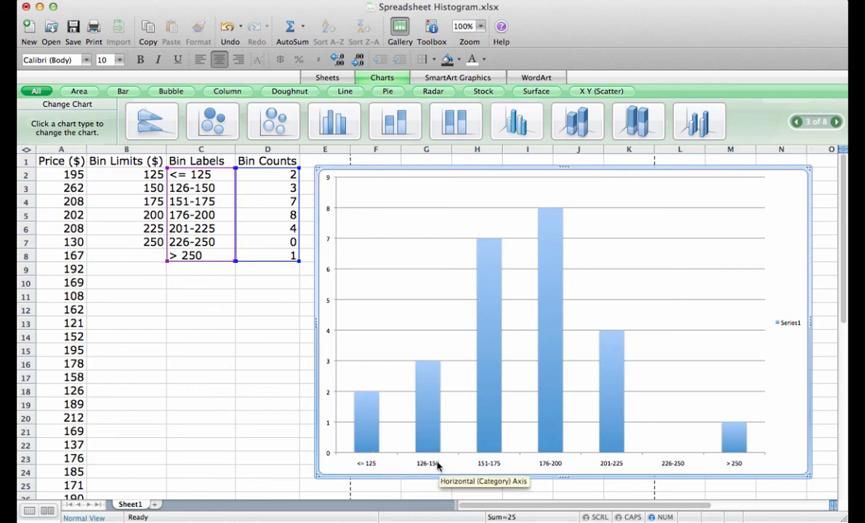
pyautogui.moveTo(446, 462)
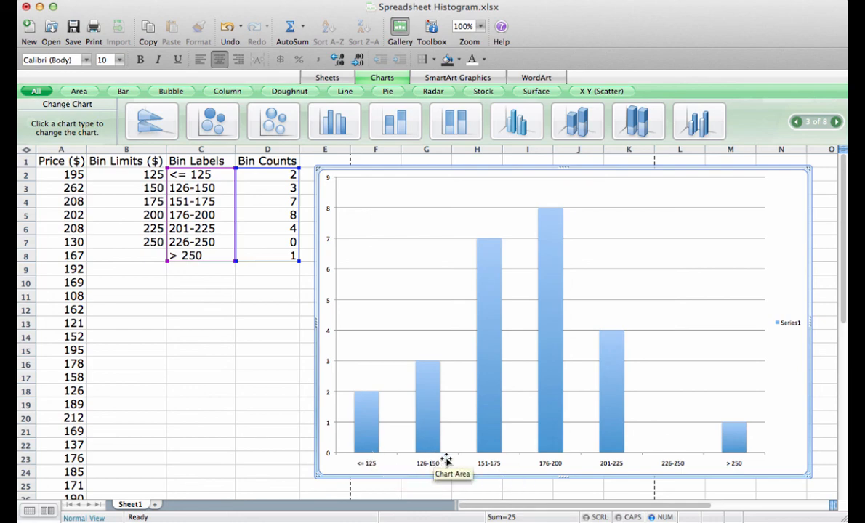
pyautogui.moveTo(581, 458)
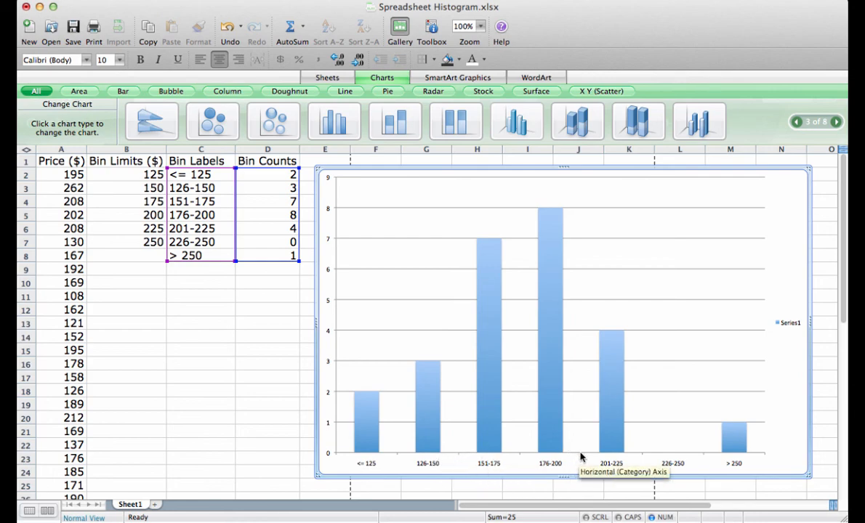
pyautogui.moveTo(734, 463)
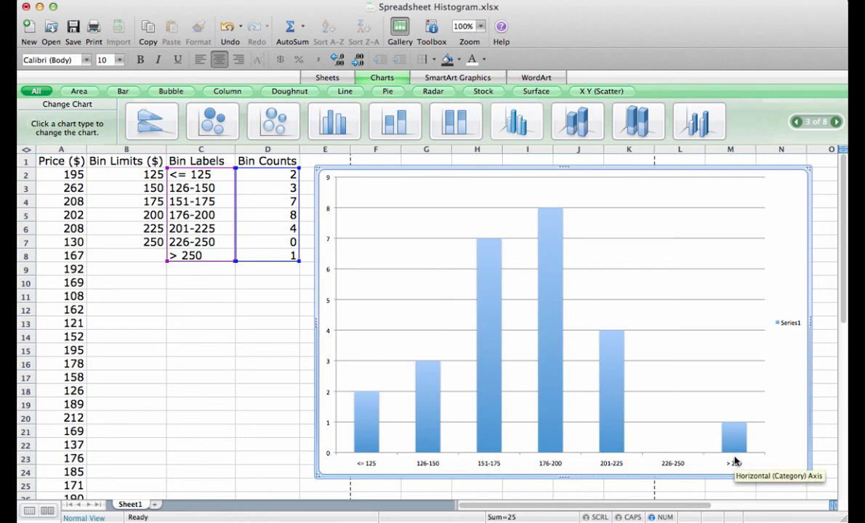